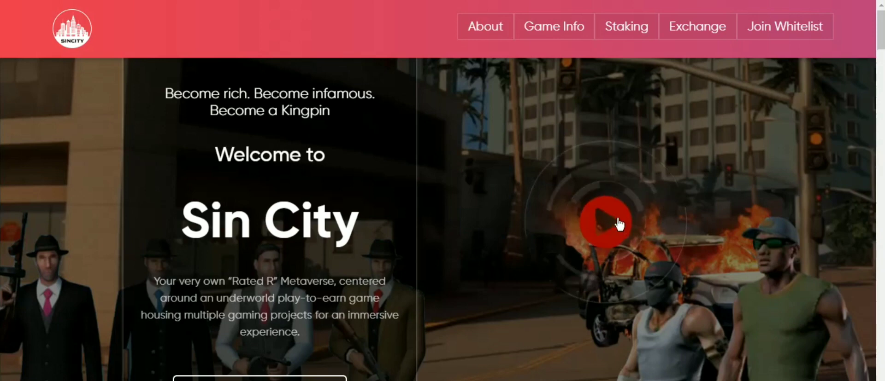
# Open the Sin City promo video from the homepage hero and start it playing.
pyautogui.click(606, 221)
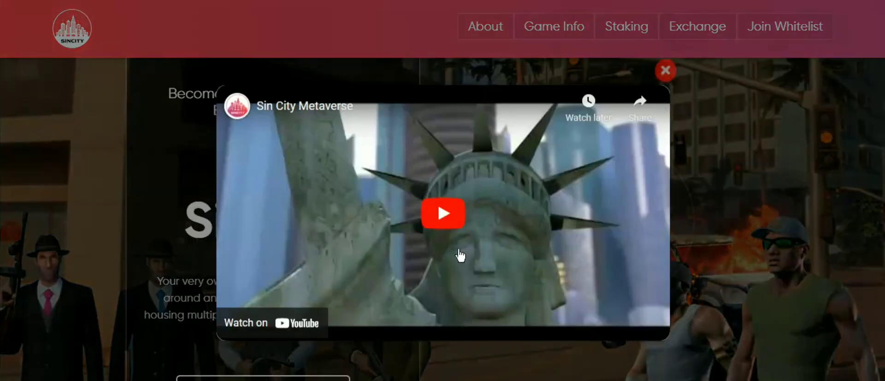
pyautogui.click(442, 213)
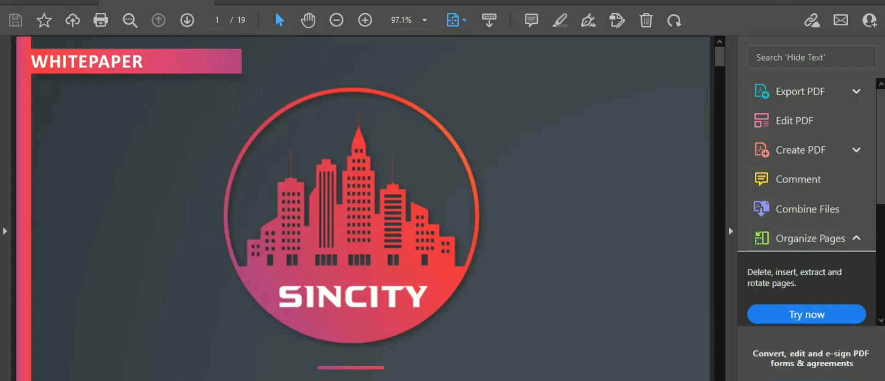
# Scroll down the whitepaper from the cover to page 2, 'Your Own Decentralized Virtual World'.
pyautogui.scroll(-3)
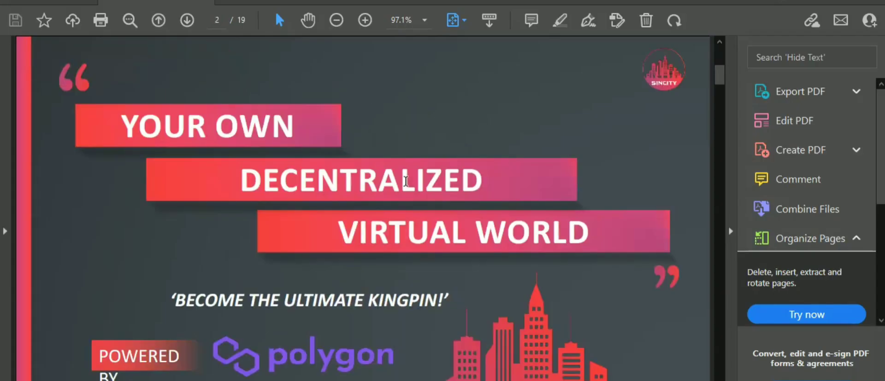
pyautogui.moveTo(415, 228)
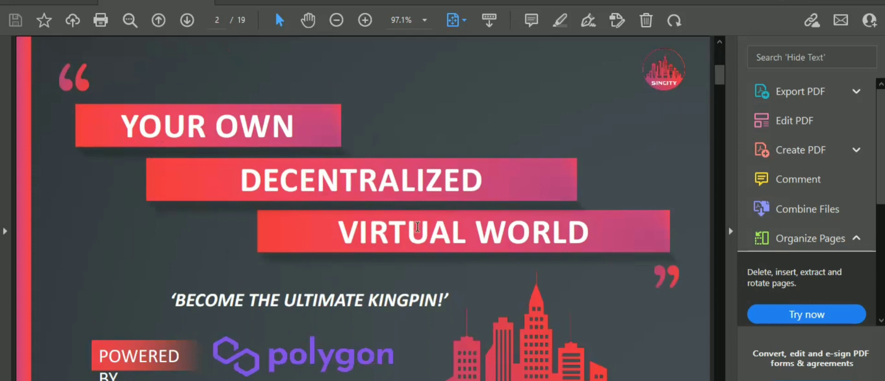
pyautogui.moveTo(480, 226)
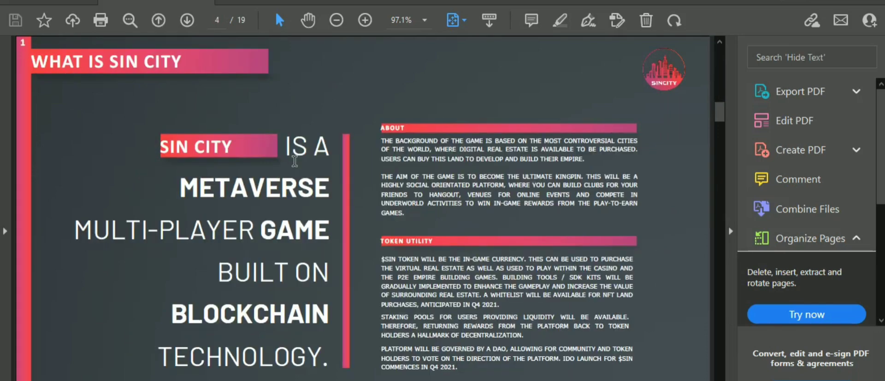
pyautogui.moveTo(503, 135)
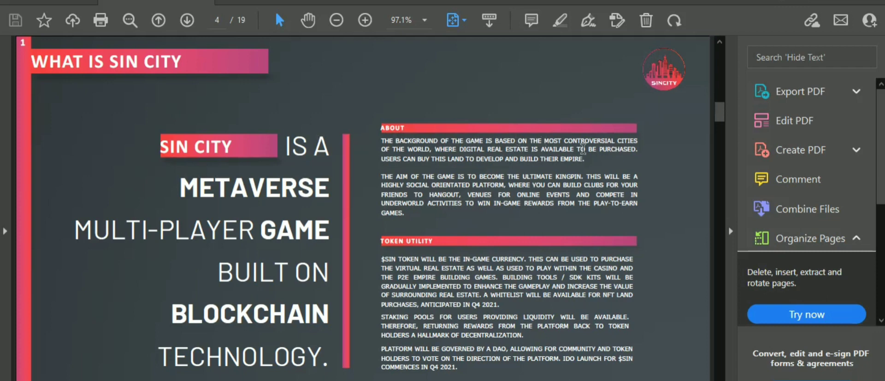
pyautogui.moveTo(495, 209)
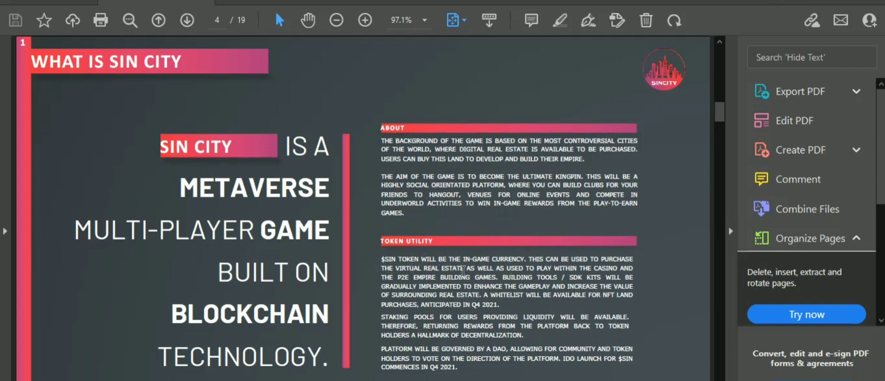
pyautogui.moveTo(556, 273)
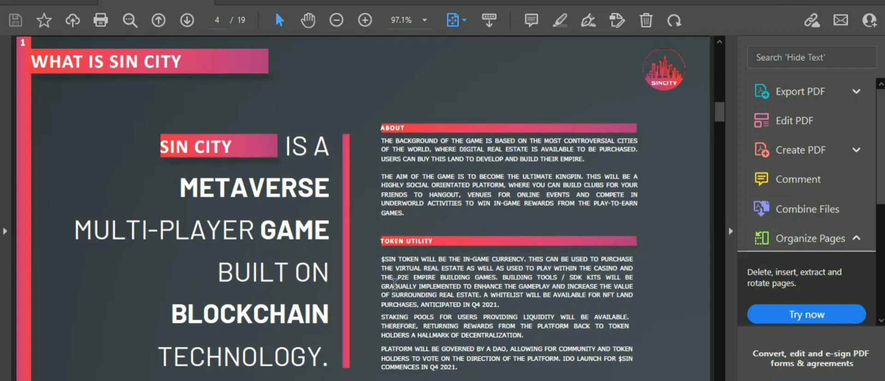
pyautogui.moveTo(511, 287)
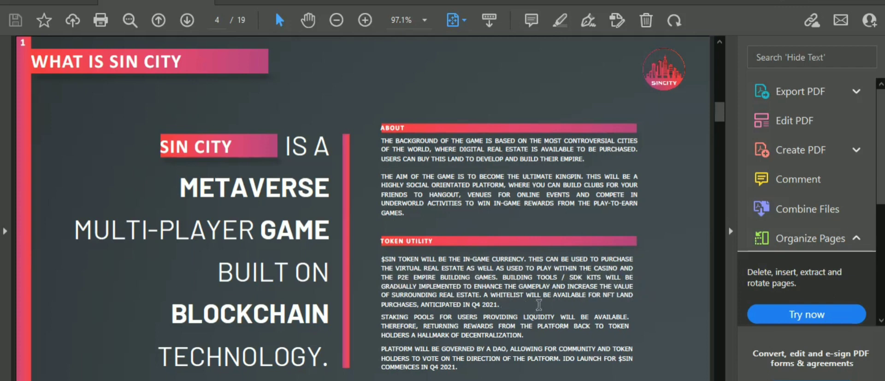
pyautogui.moveTo(642, 296)
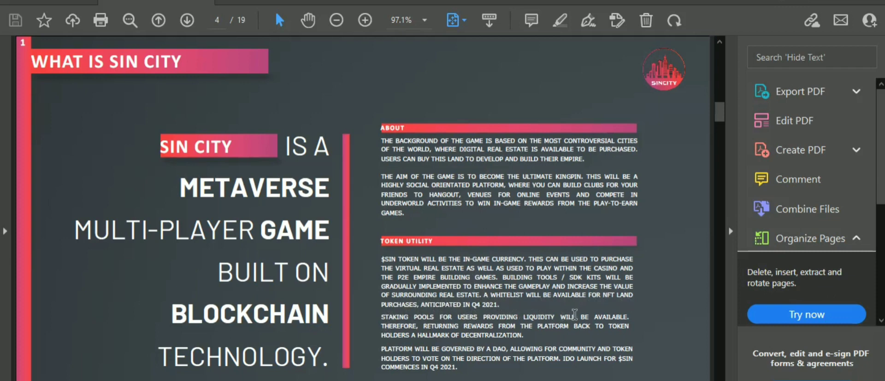
pyautogui.moveTo(495, 309)
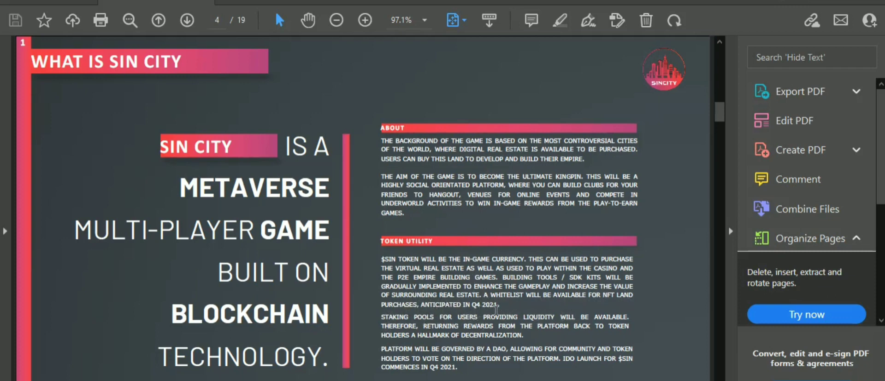
pyautogui.moveTo(439, 336)
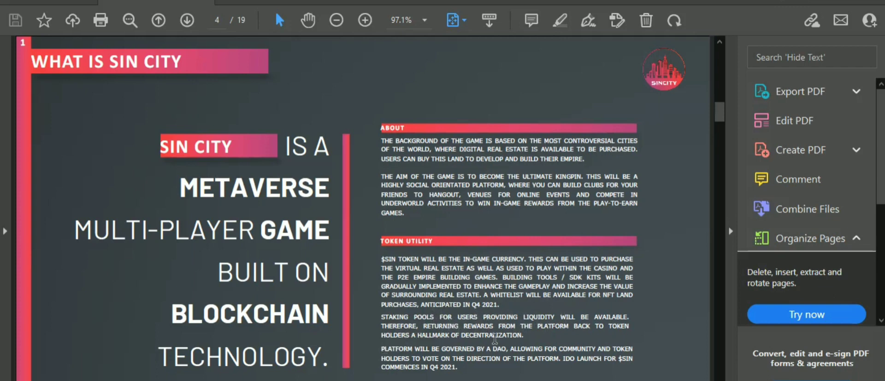
pyautogui.moveTo(571, 349)
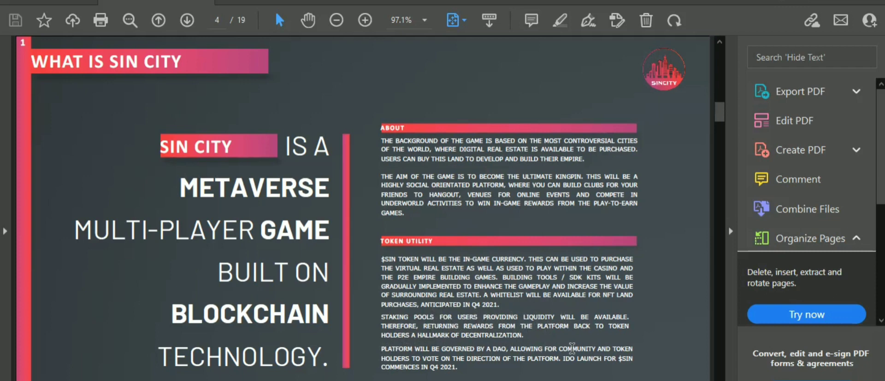
pyautogui.moveTo(518, 363)
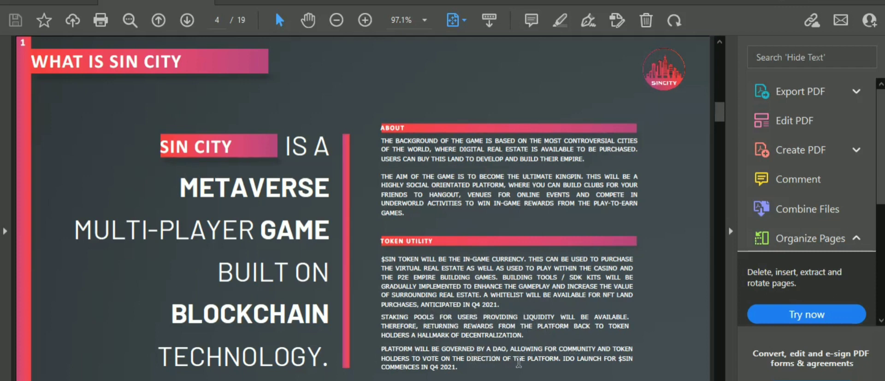
pyautogui.moveTo(567, 357)
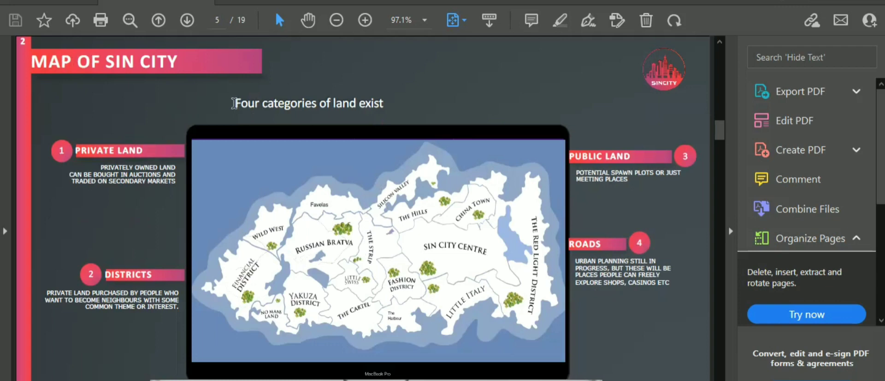
pyautogui.moveTo(156, 123)
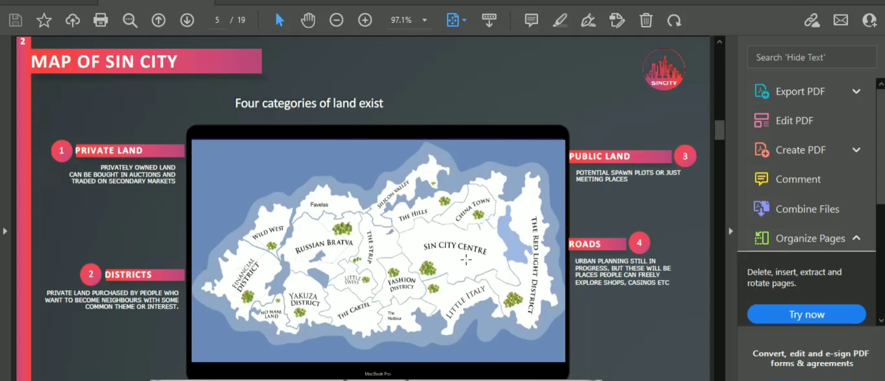
pyautogui.moveTo(335, 203)
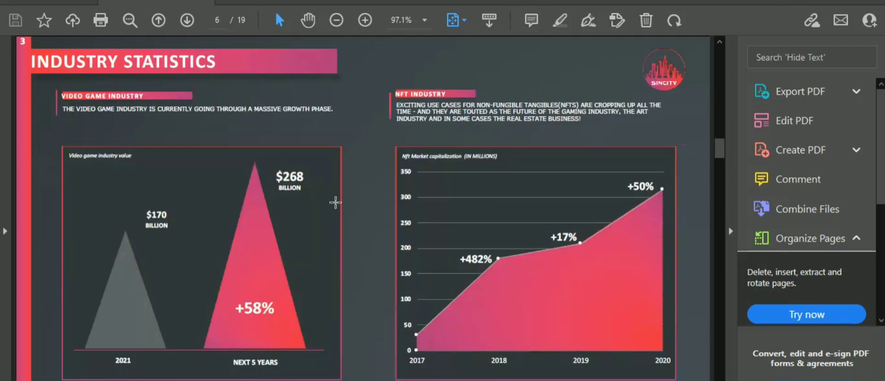
pyautogui.moveTo(248, 185)
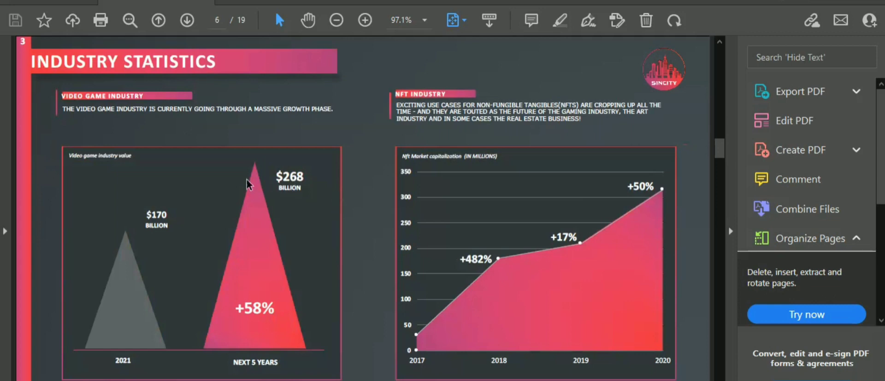
pyautogui.moveTo(149, 108)
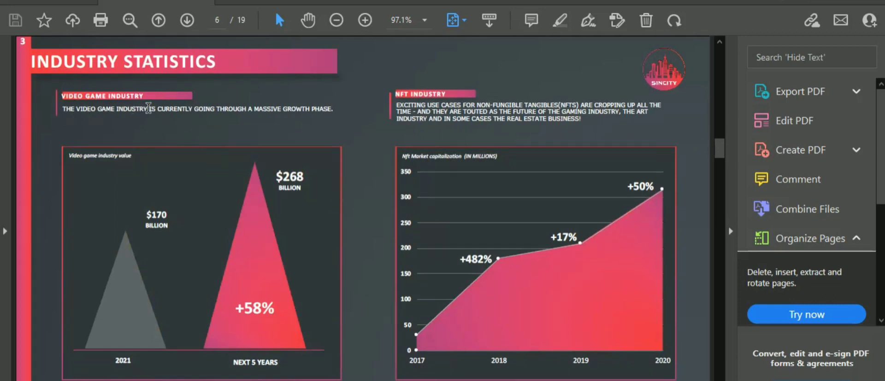
pyautogui.moveTo(221, 347)
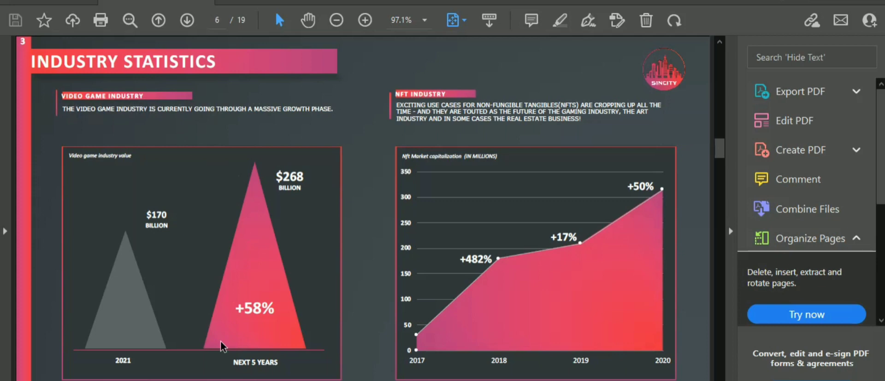
pyautogui.moveTo(254, 203)
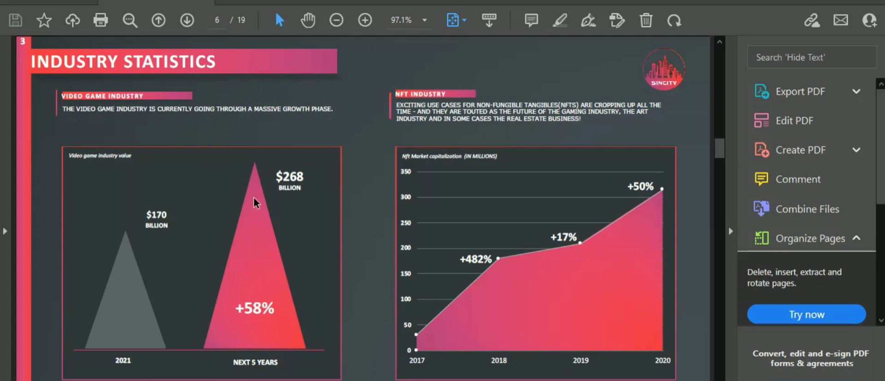
pyautogui.moveTo(284, 176)
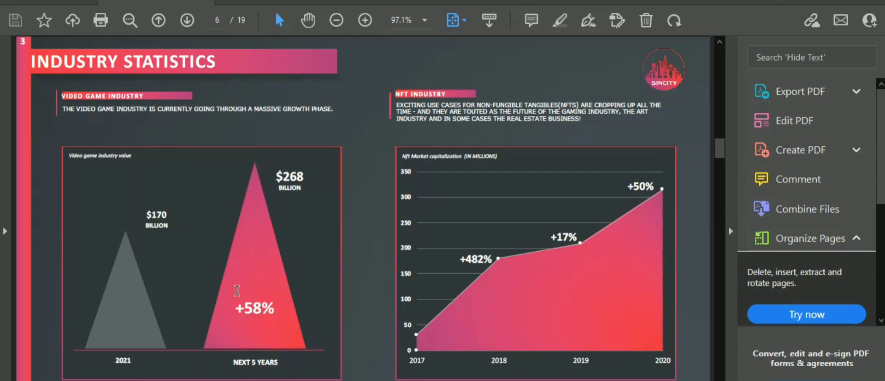
pyautogui.moveTo(257, 329)
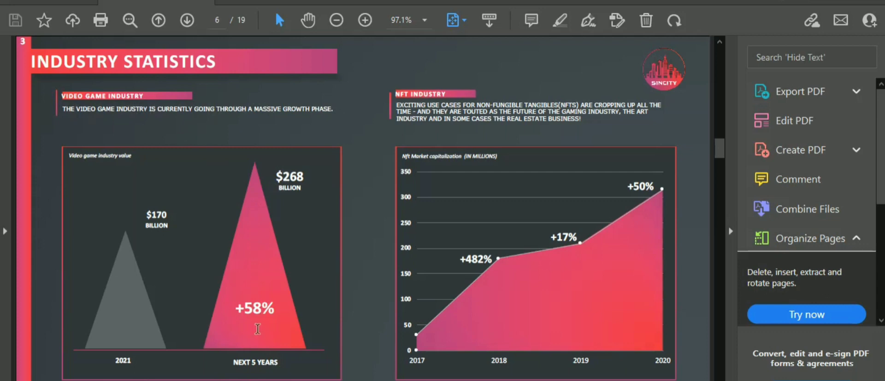
pyautogui.moveTo(434, 123)
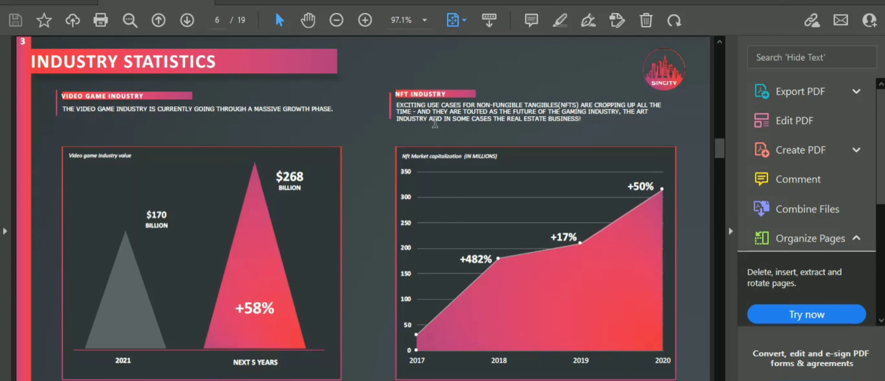
pyautogui.moveTo(552, 238)
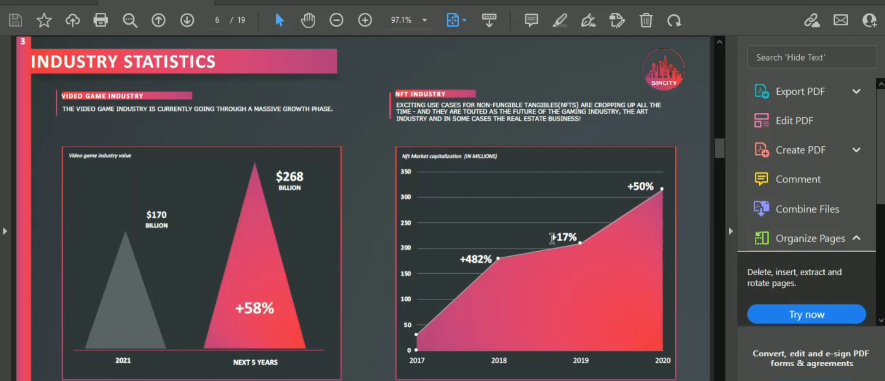
pyautogui.moveTo(405, 176)
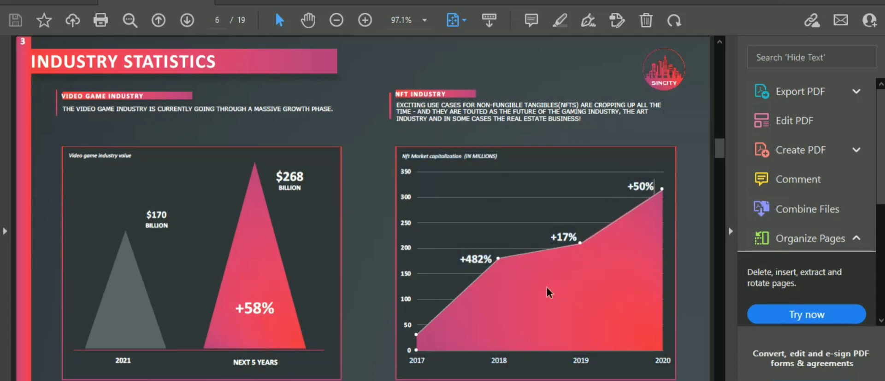
pyautogui.click(186, 19)
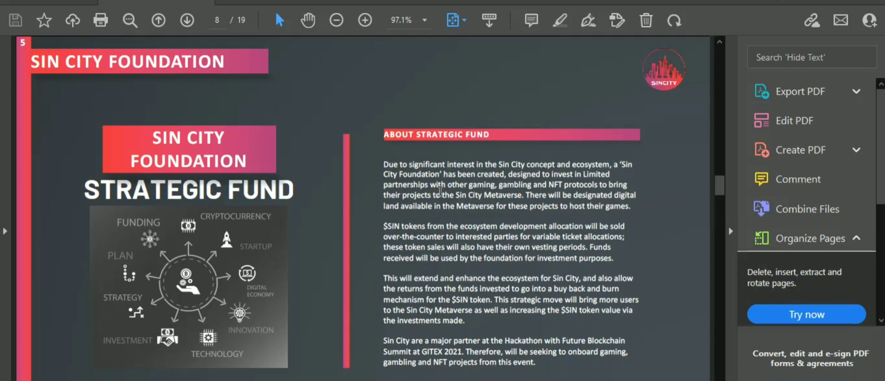
pyautogui.moveTo(545, 168)
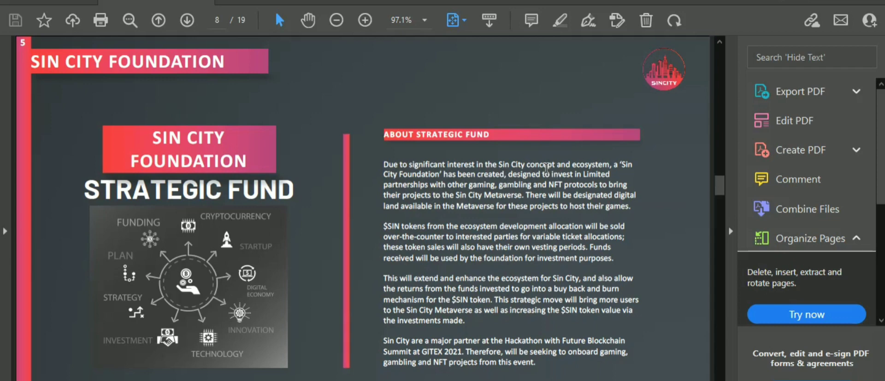
pyautogui.moveTo(344, 243)
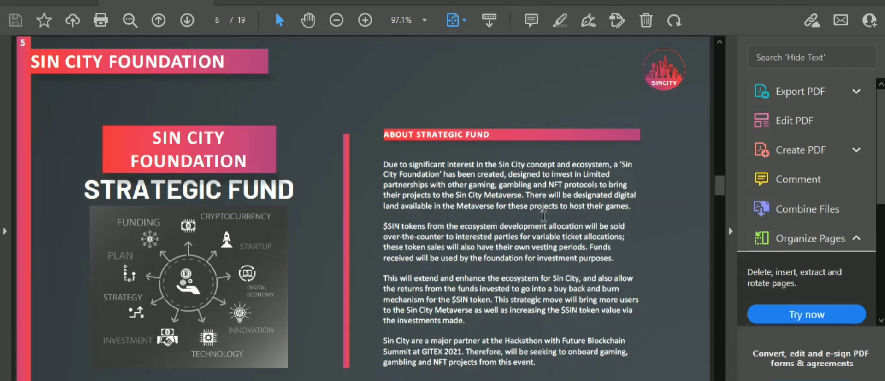
pyautogui.moveTo(520, 236)
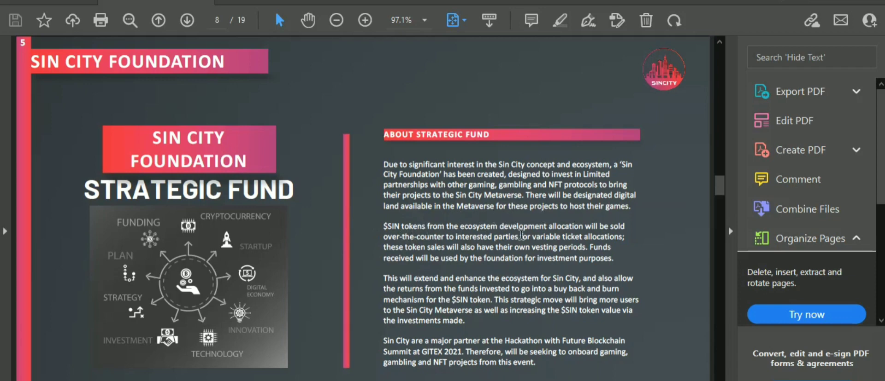
pyautogui.moveTo(519, 264)
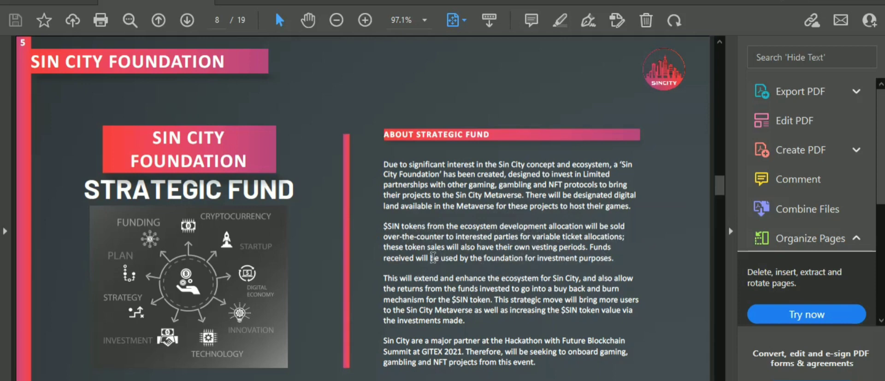
pyautogui.moveTo(538, 259)
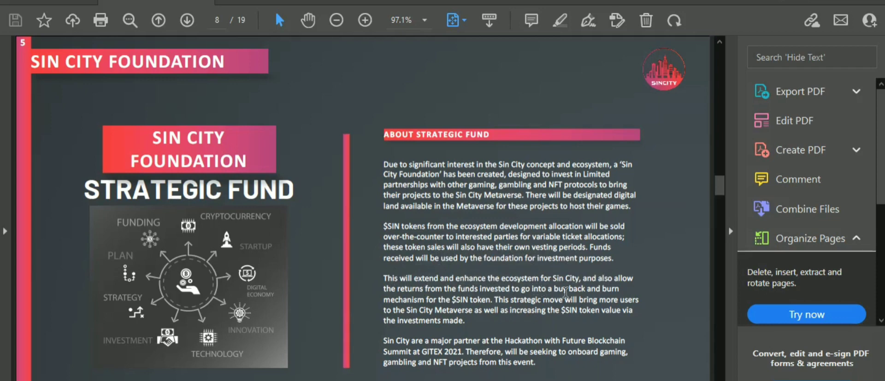
pyautogui.moveTo(659, 308)
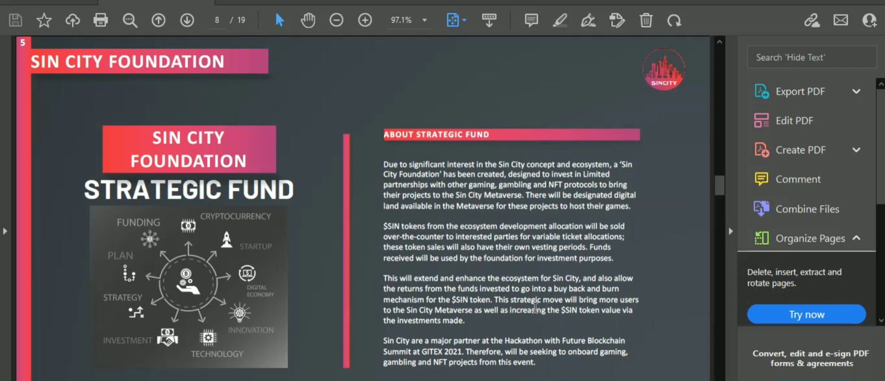
pyautogui.moveTo(588, 337)
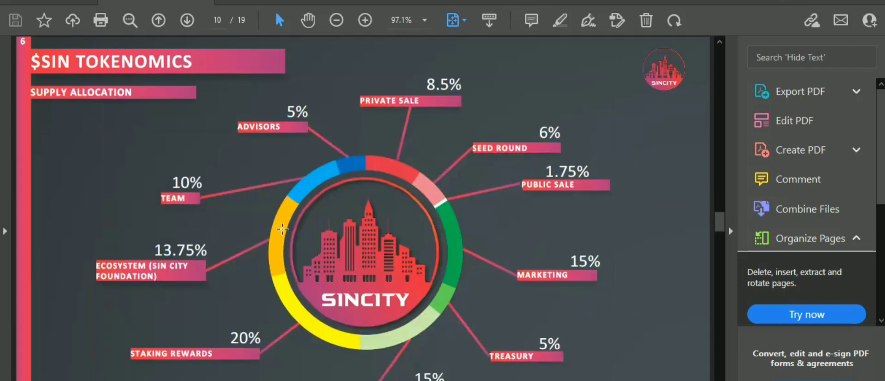
# Advance to page 11 of 19, the $SIN Tokenomics valuation table.
pyautogui.click(187, 19)
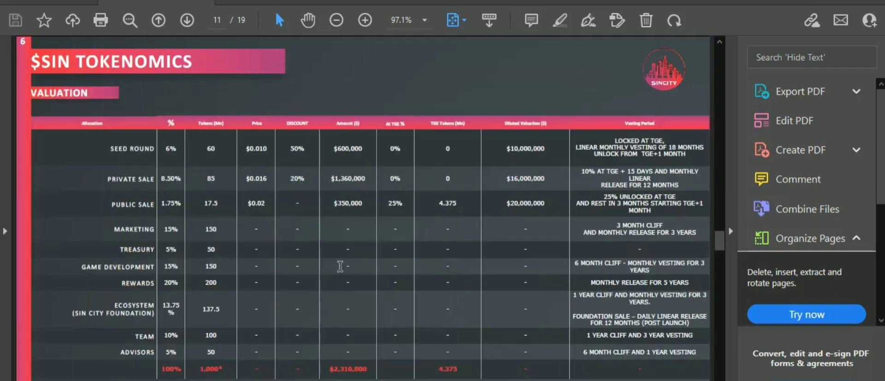